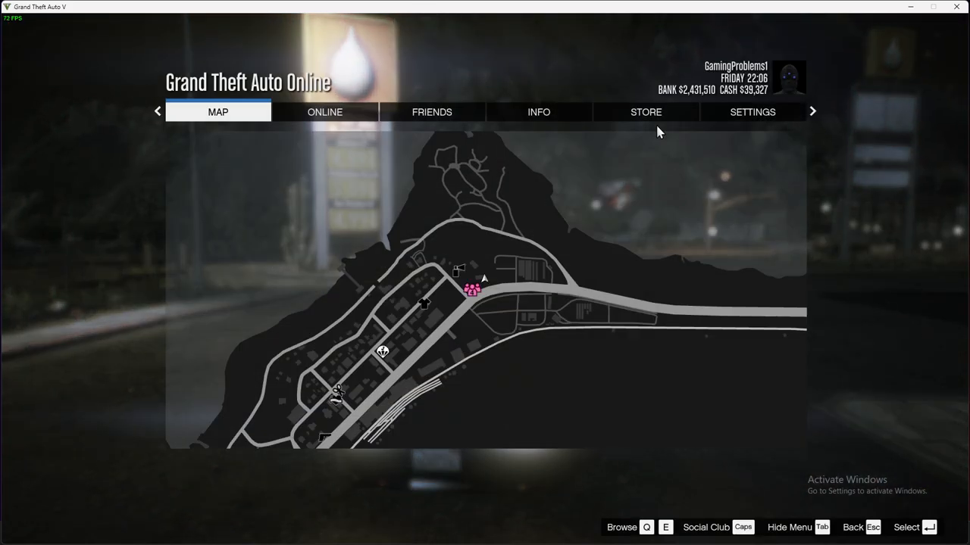
Switch the pause menu to the Settings tab, landing on the gamepad controls category
click(752, 112)
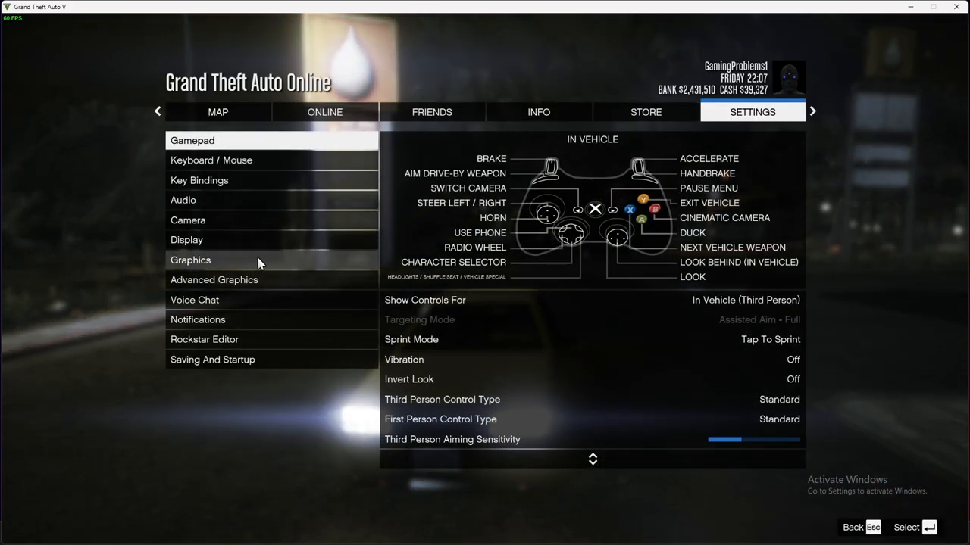
Show the Voice Chat category with voice chat on, microphone on and Push To Talk mode
click(194, 300)
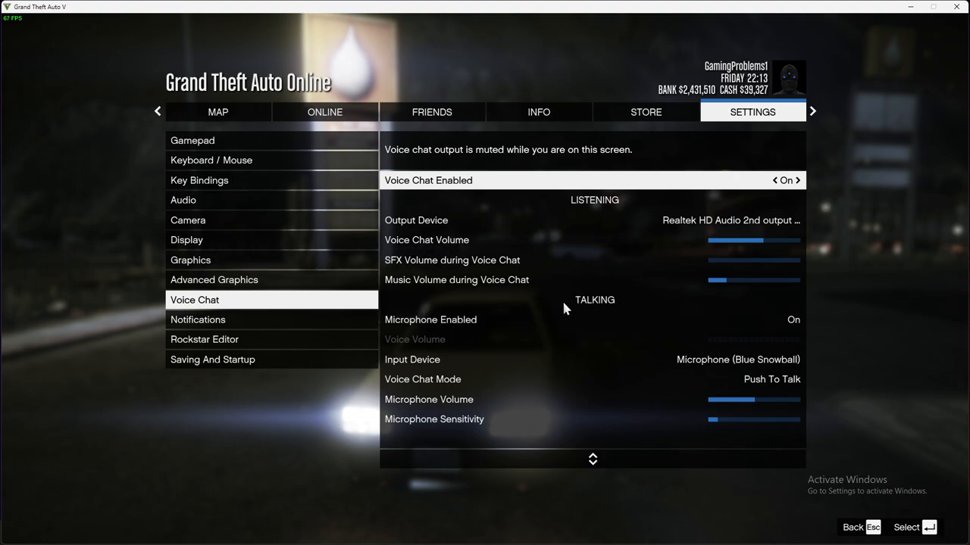
mouse_move(415, 329)
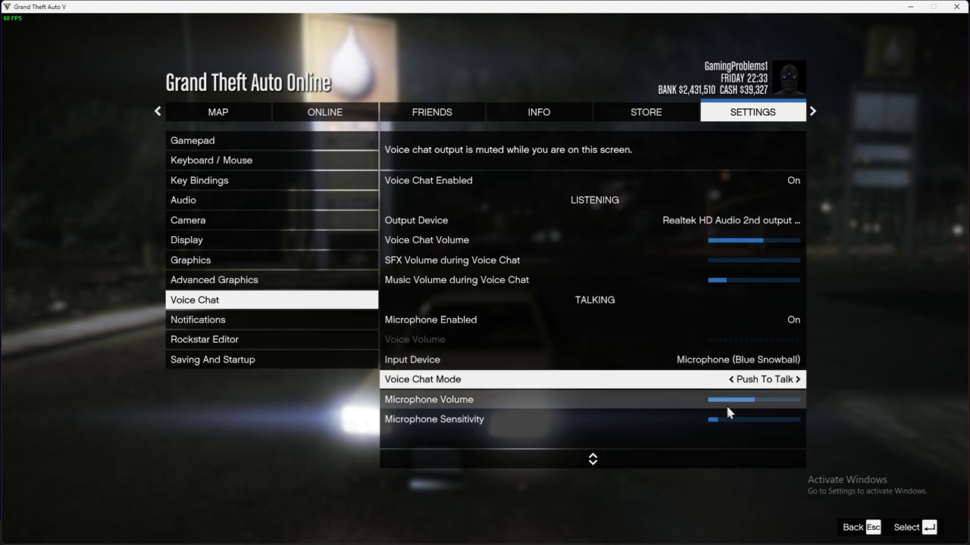
mouse_move(765, 360)
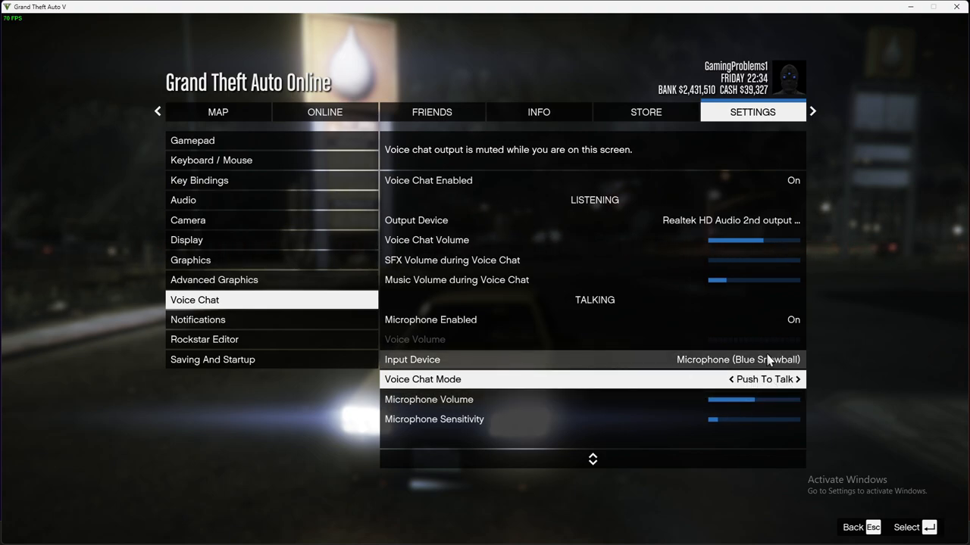
mouse_move(745, 386)
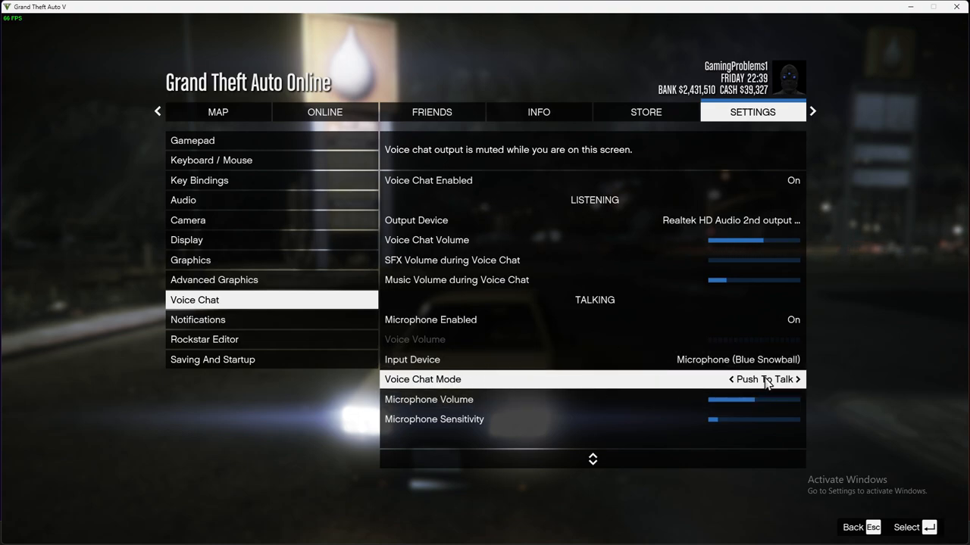
mouse_move(139, 170)
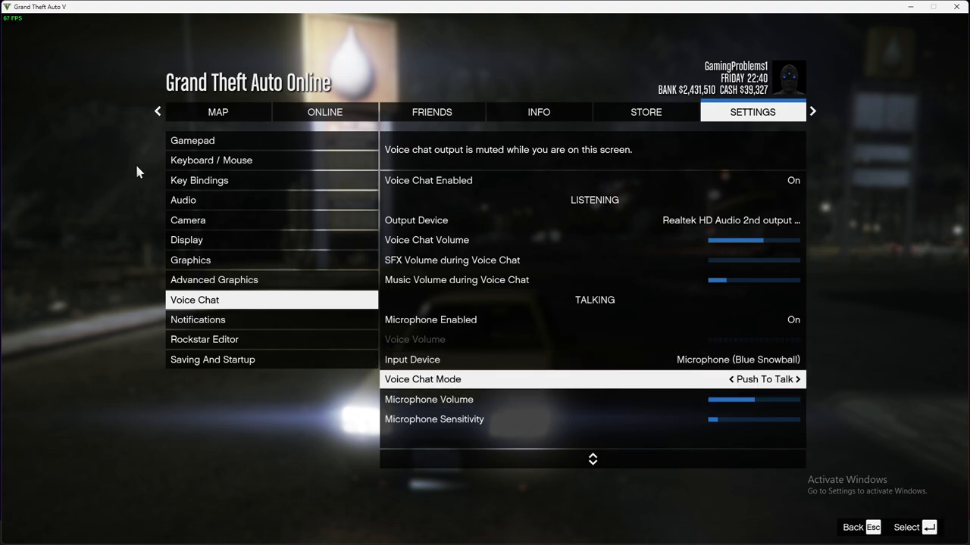
mouse_move(211, 185)
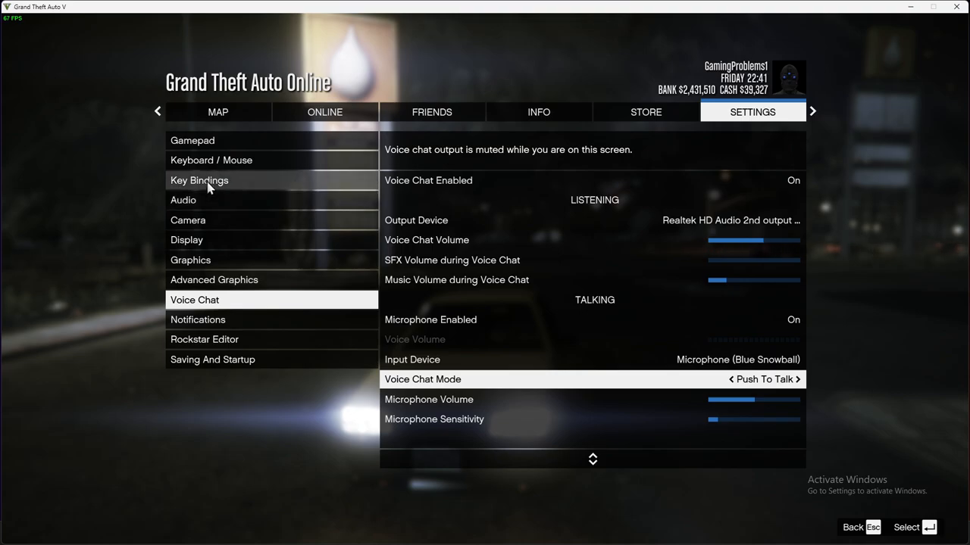
Show the Key Bindings category listing General actions with primary and secondary keys
click(200, 181)
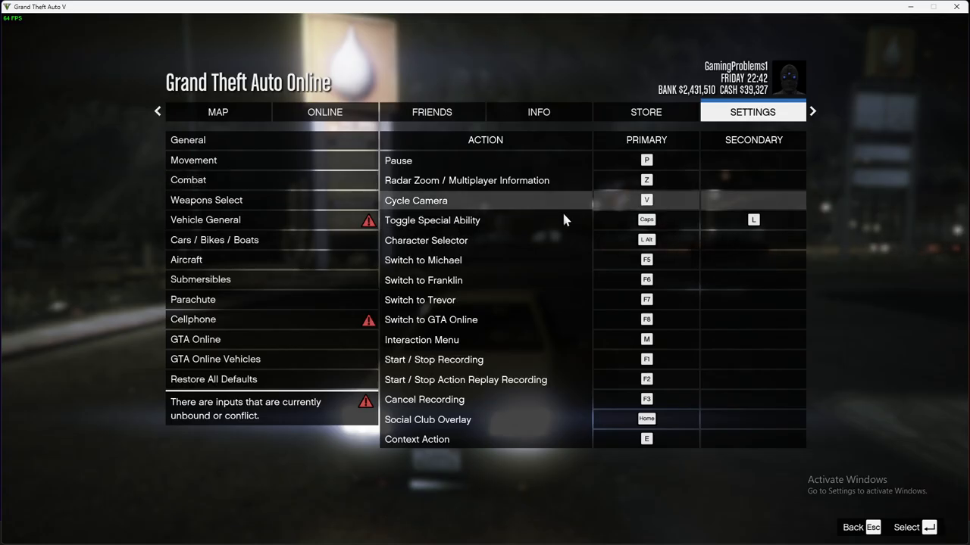